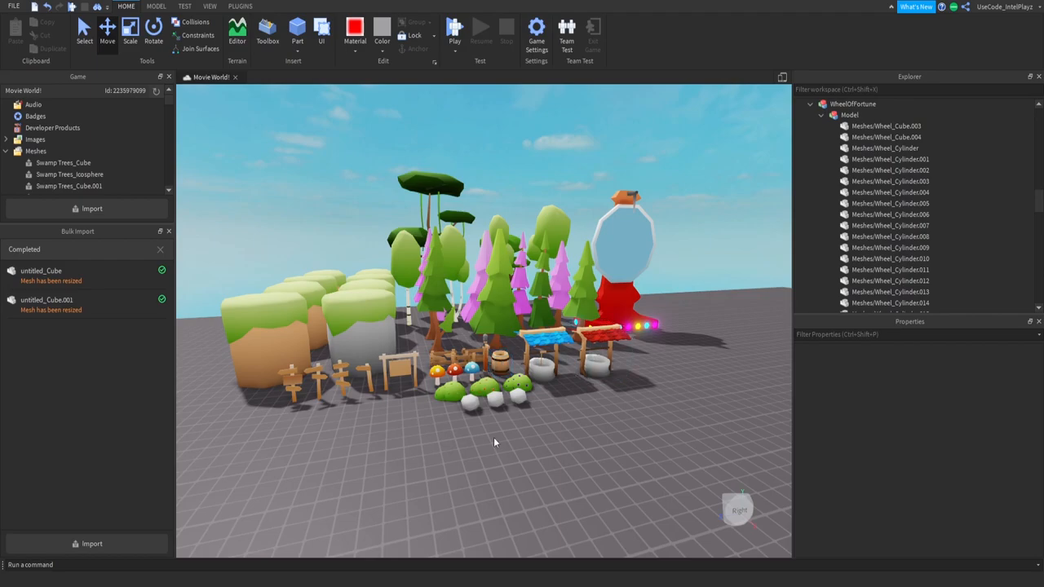
{"action": "mouse_move", "coordinate": [567, 437]}
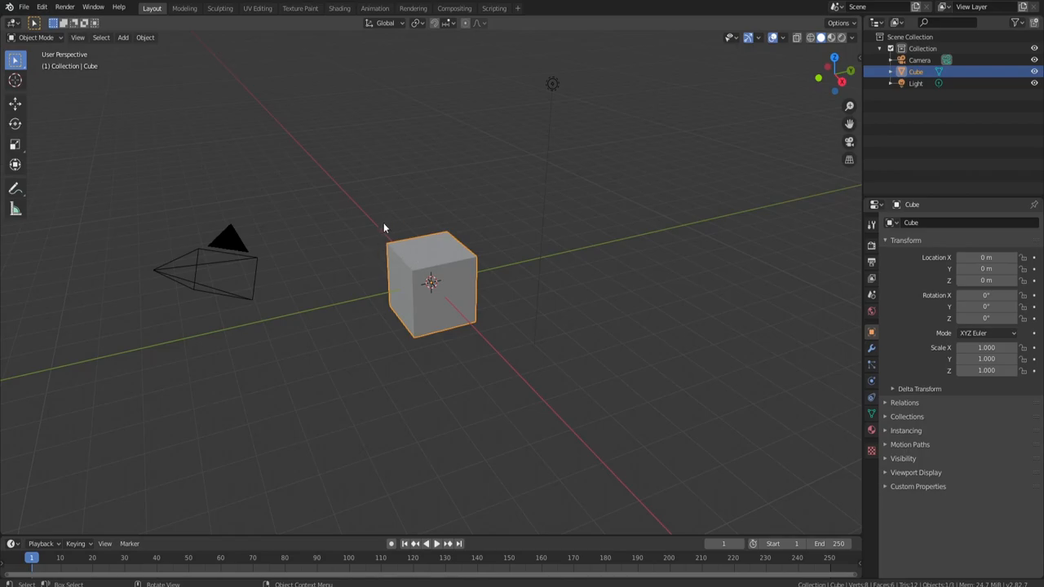
{"action": "mouse_move", "coordinate": [388, 209]}
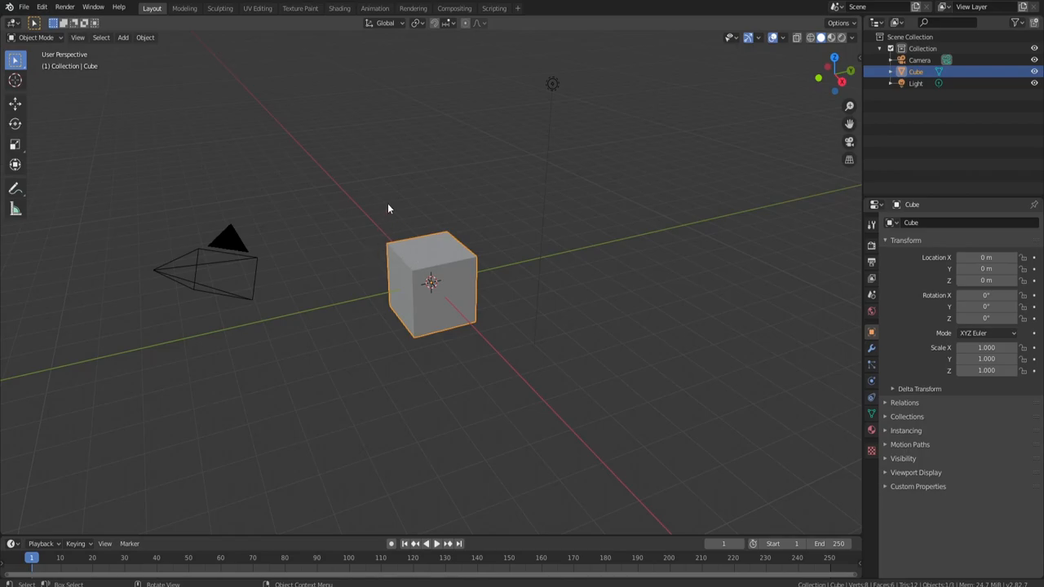
{"action": "mouse_move", "coordinate": [392, 202]}
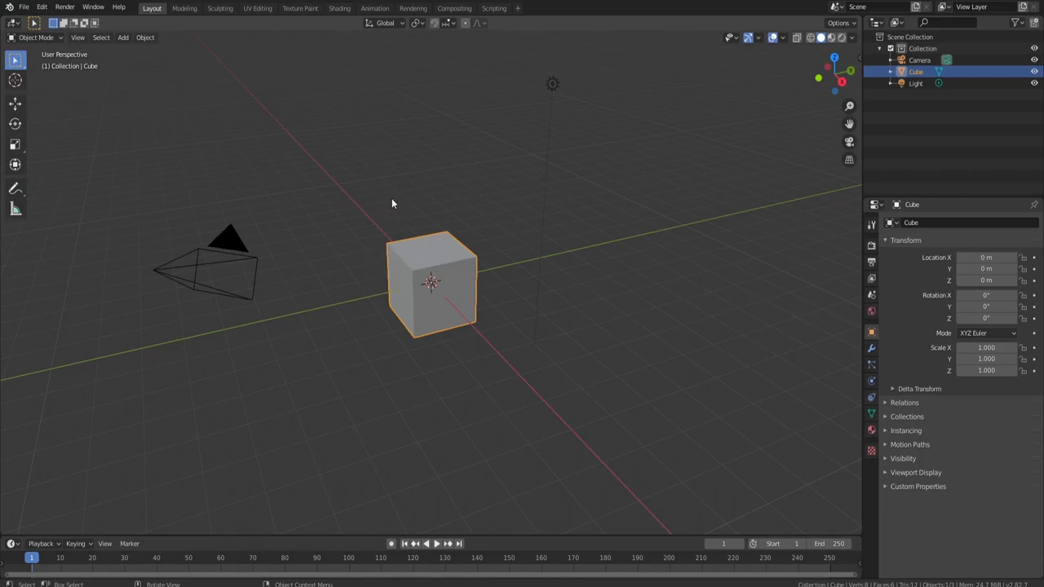
Enter Edit Mode on the default cube to clear its geometry.
{"action": "key", "text": "Tab"}
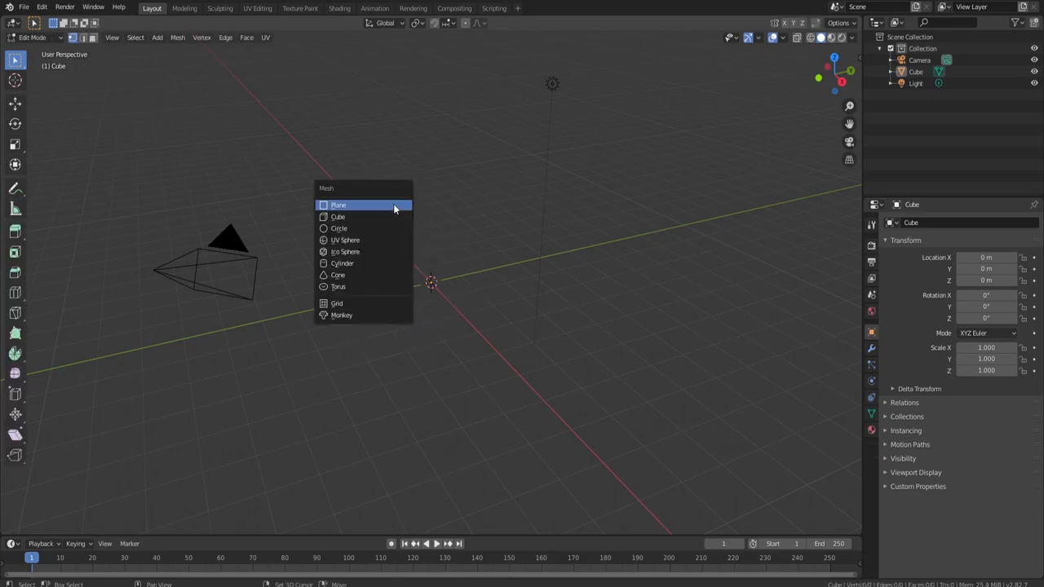
Add a 10-vertex cylinder, shape it into a thin tapered stem, and return to Object Mode.
{"action": "left_click", "coordinate": [343, 263]}
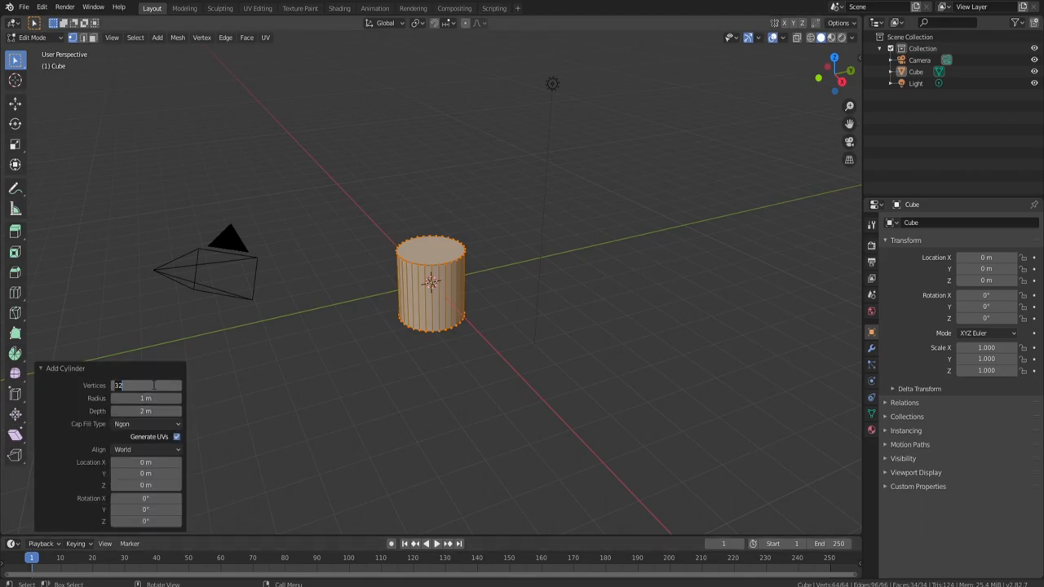
{"action": "type", "text": "10"}
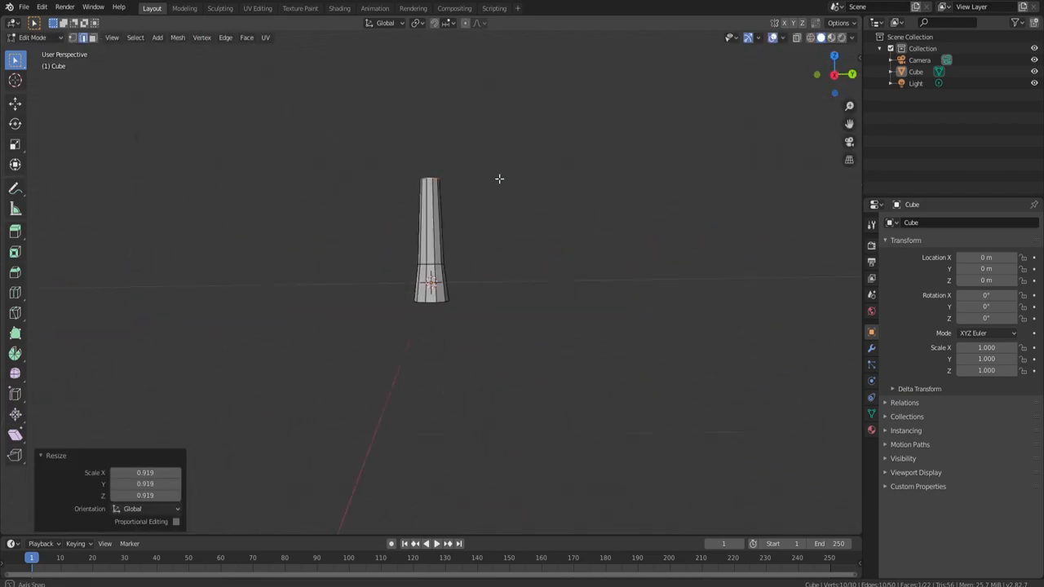
{"action": "key", "text": "Tab"}
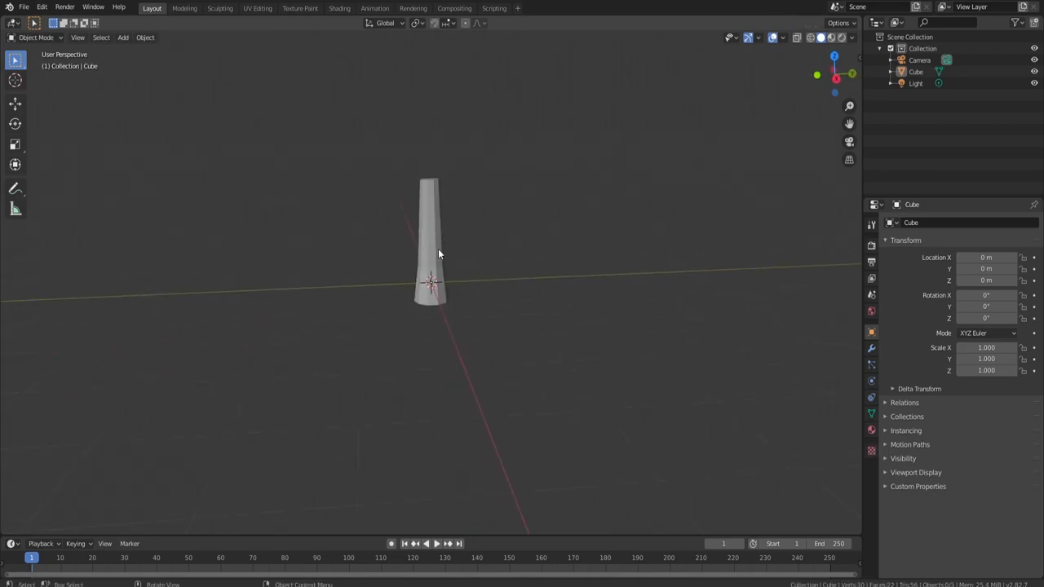
Add an icosphere over the stem and enter Edit Mode to select its lower half.
{"action": "left_click", "coordinate": [124, 37]}
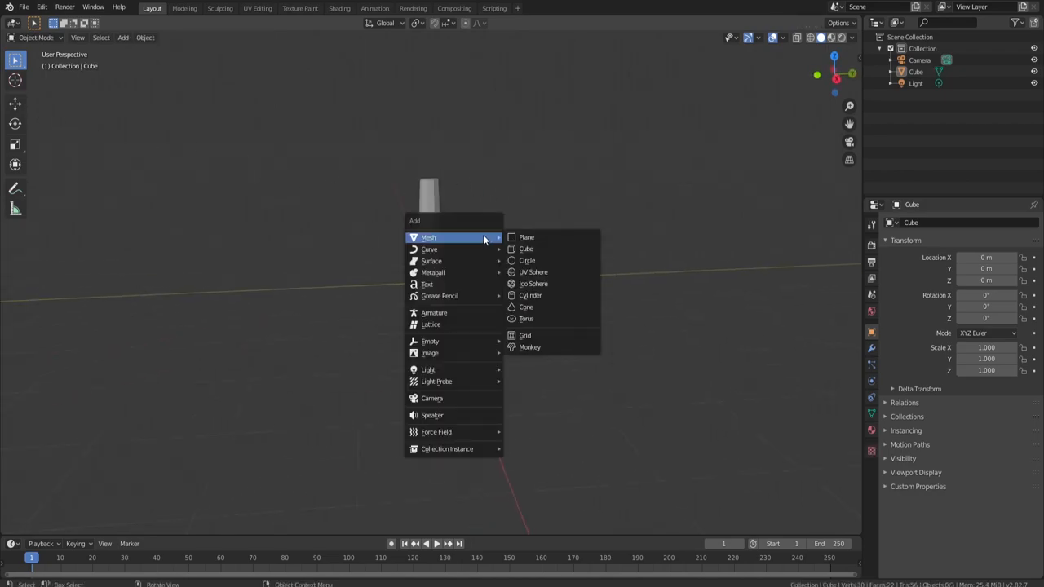
{"action": "left_click", "coordinate": [533, 284]}
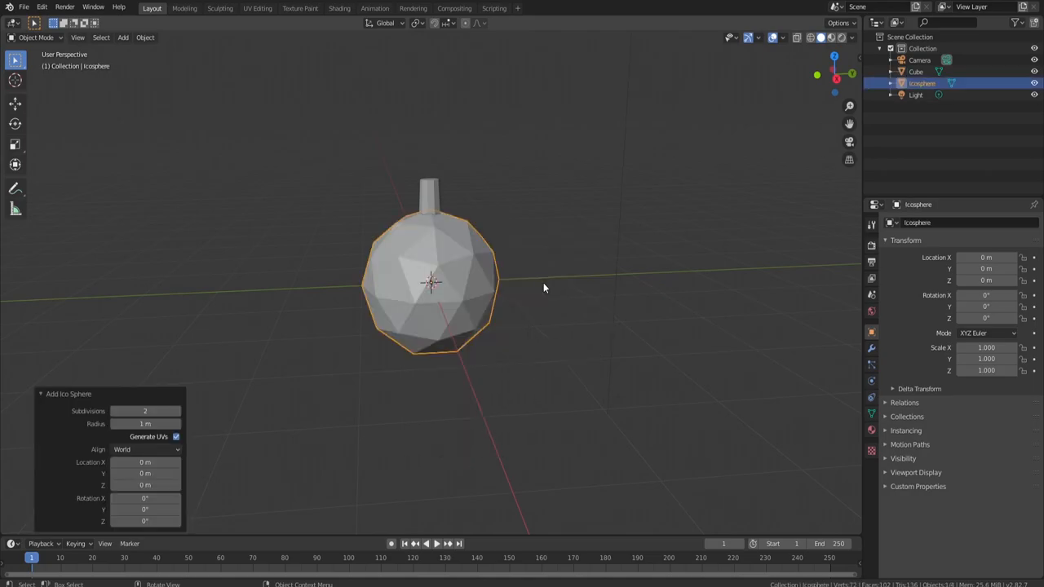
{"action": "key", "text": "Tab"}
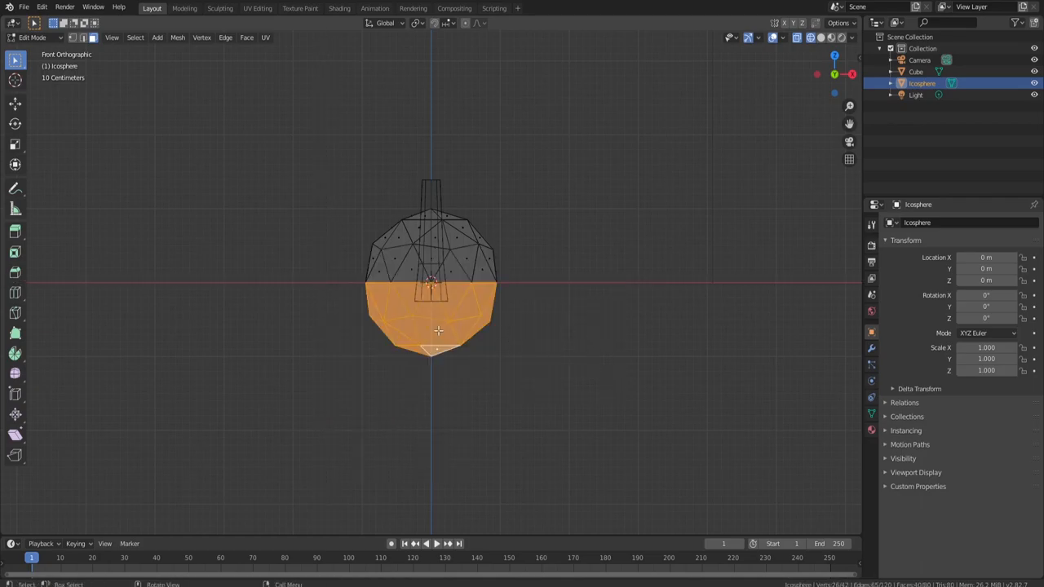
Delete the icosphere's lower-half vertices and reselect the remaining dome.
{"action": "key", "text": "x"}
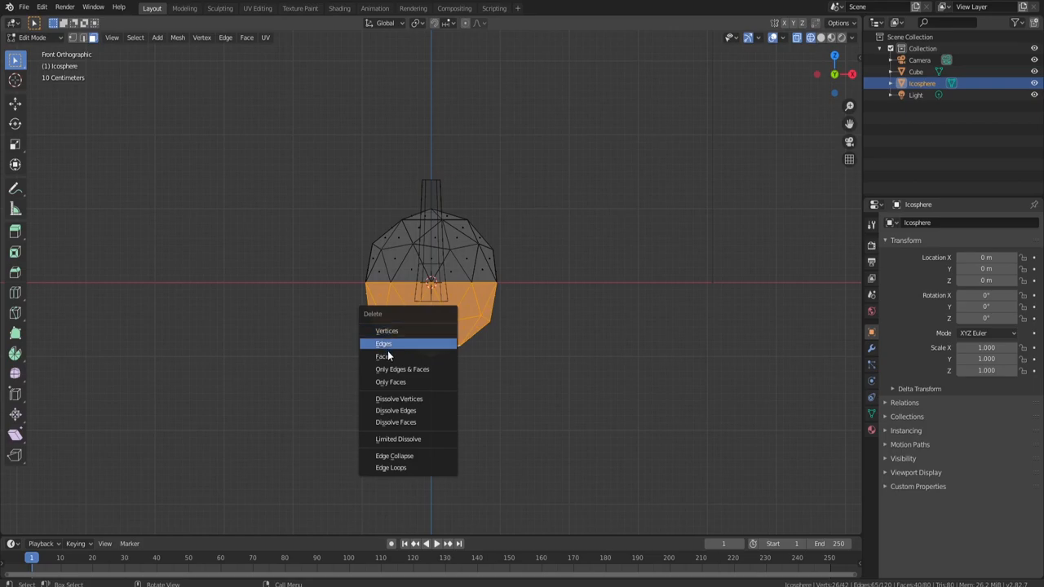
{"action": "left_click", "coordinate": [381, 356]}
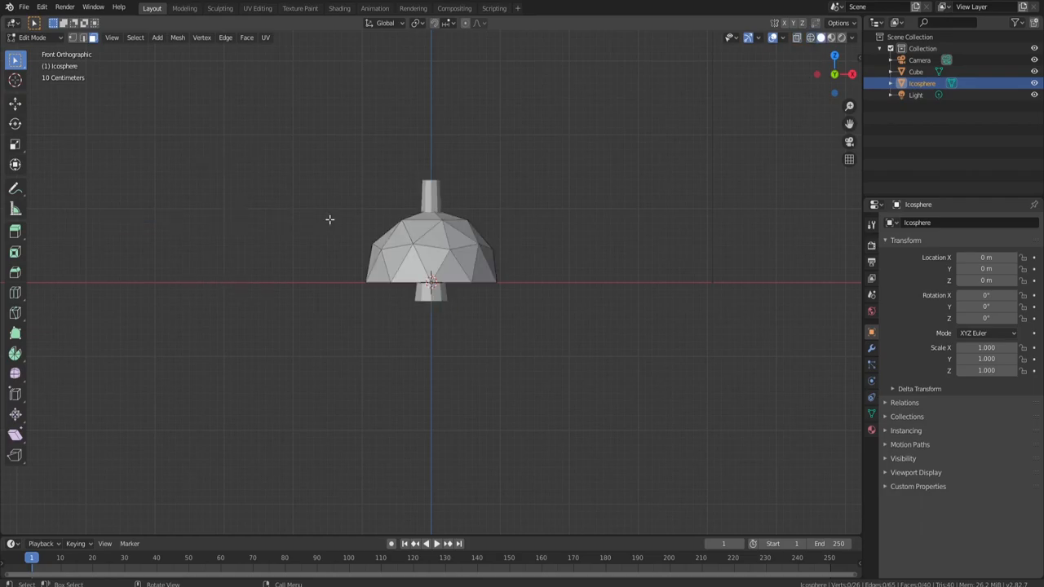
{"action": "left_click", "coordinate": [406, 238]}
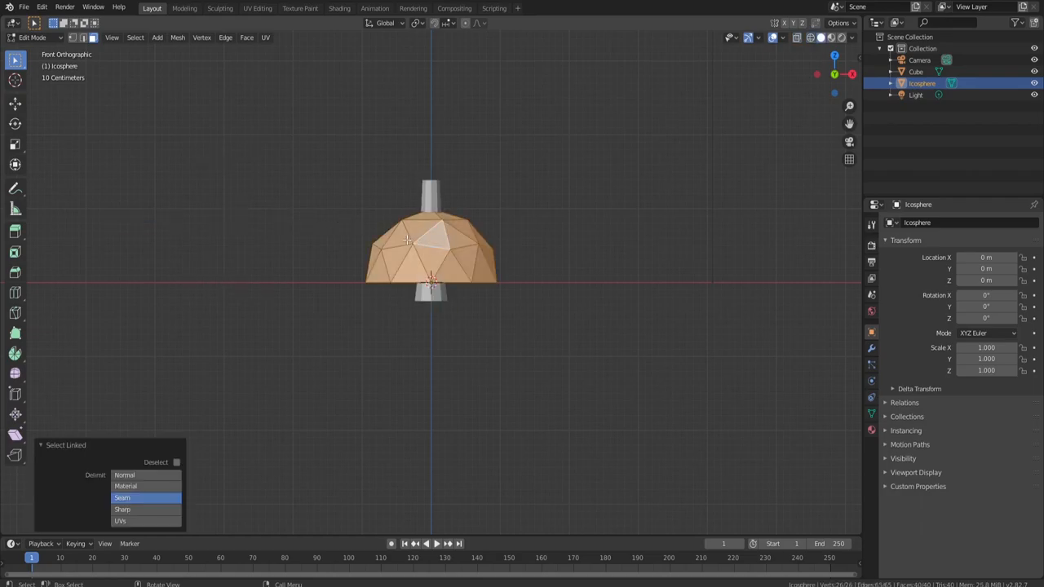
{"action": "mouse_move", "coordinate": [91, 127]}
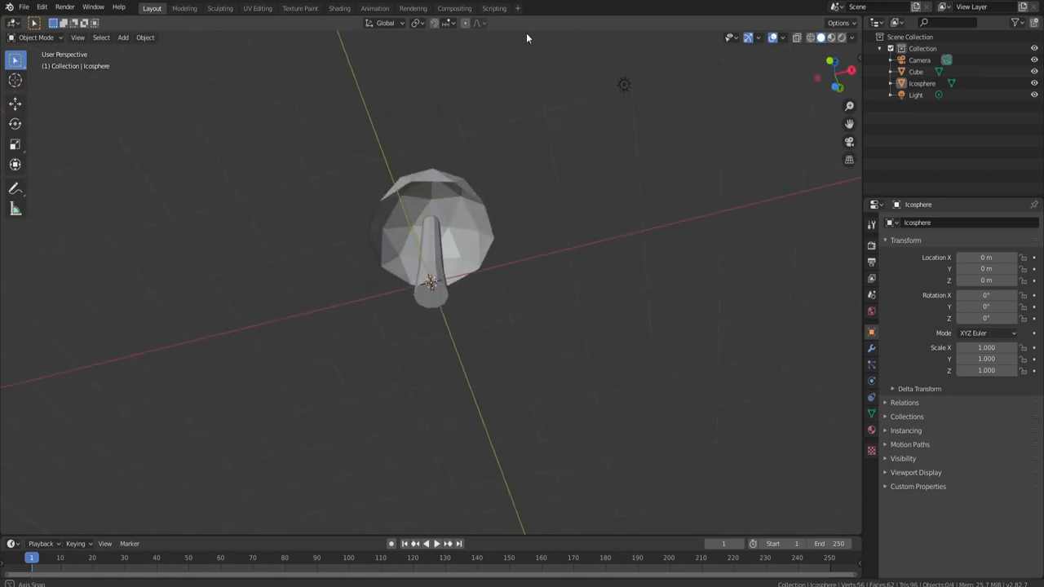
Fill the dome's open bottom with a face nudged upward, completing the cap.
{"action": "key", "text": "Tab"}
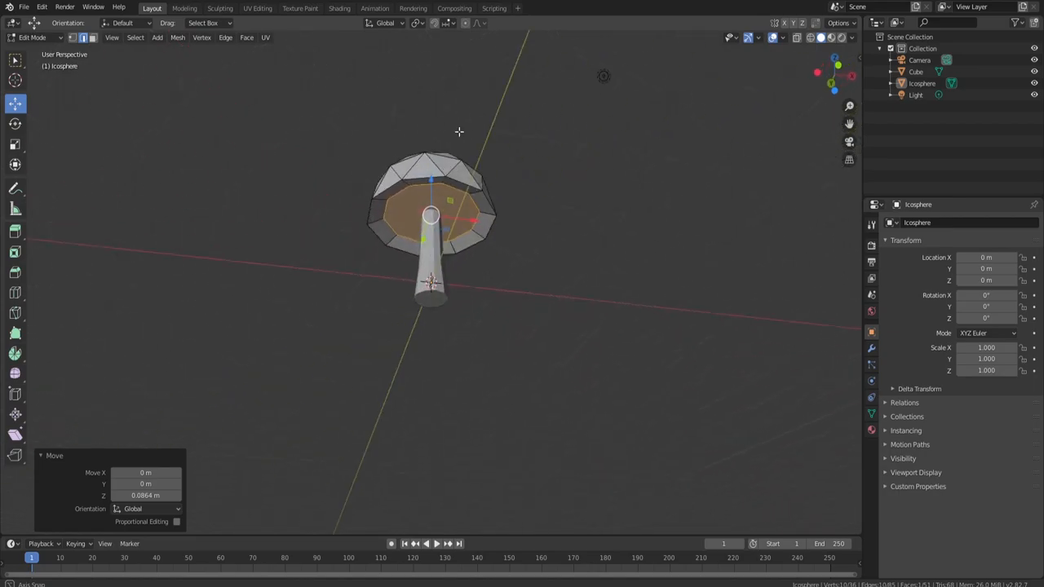
{"action": "key", "text": "Tab"}
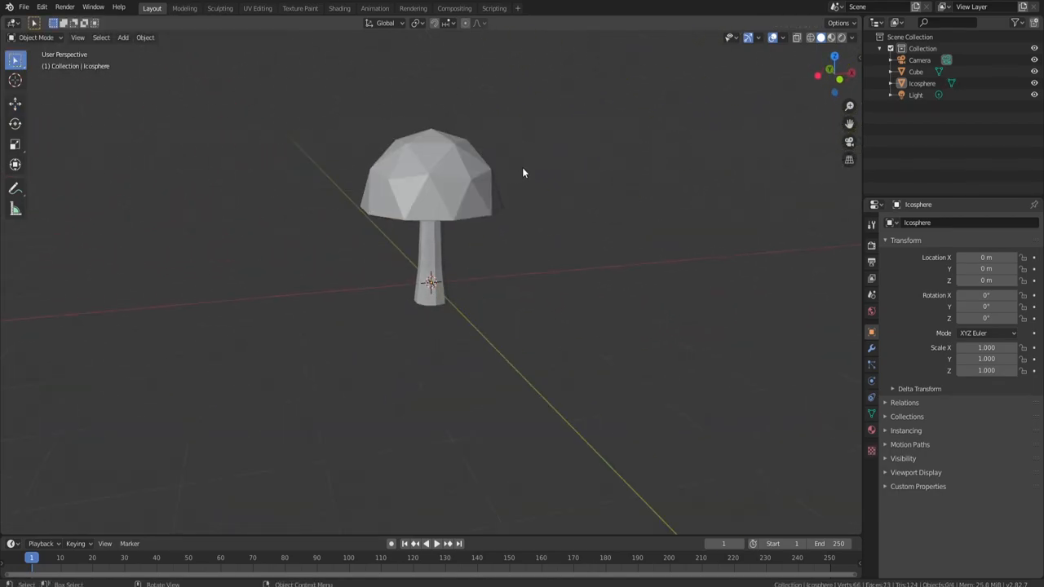
Select the mushroom cap and apply Shade Smooth.
{"action": "left_click", "coordinate": [447, 202]}
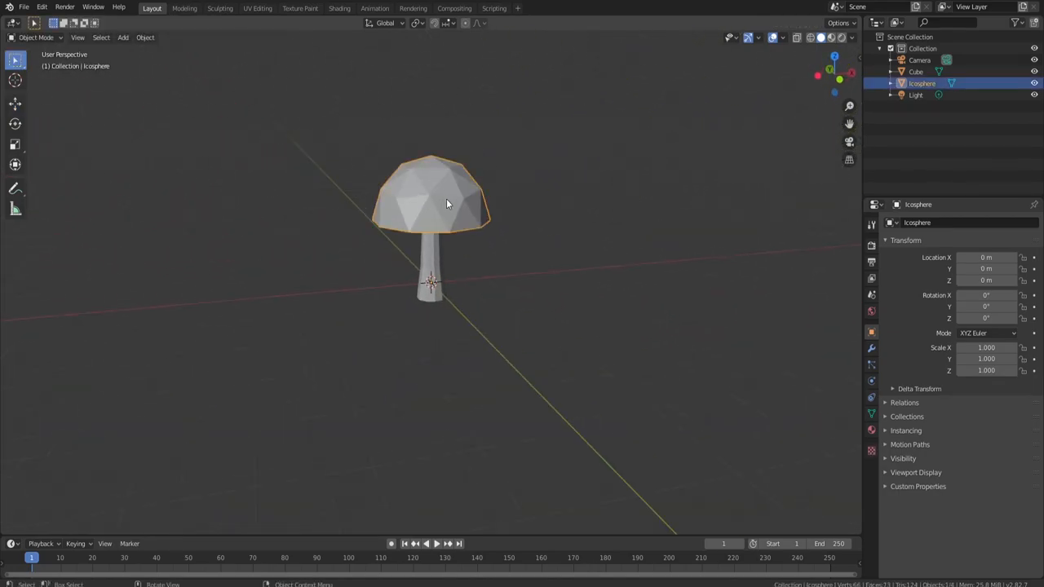
{"action": "right_click", "coordinate": [447, 202]}
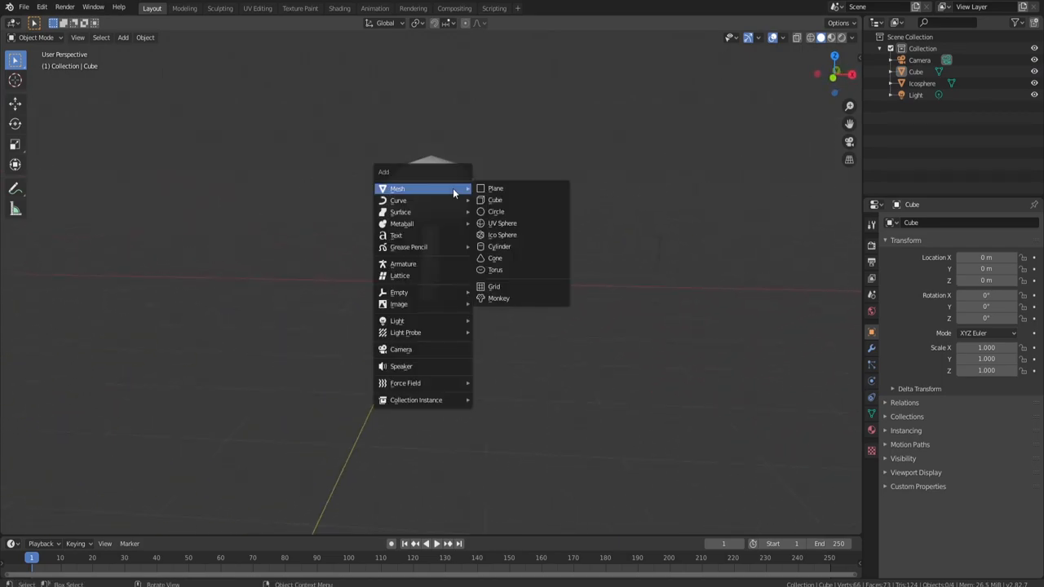
{"action": "mouse_move", "coordinate": [503, 235]}
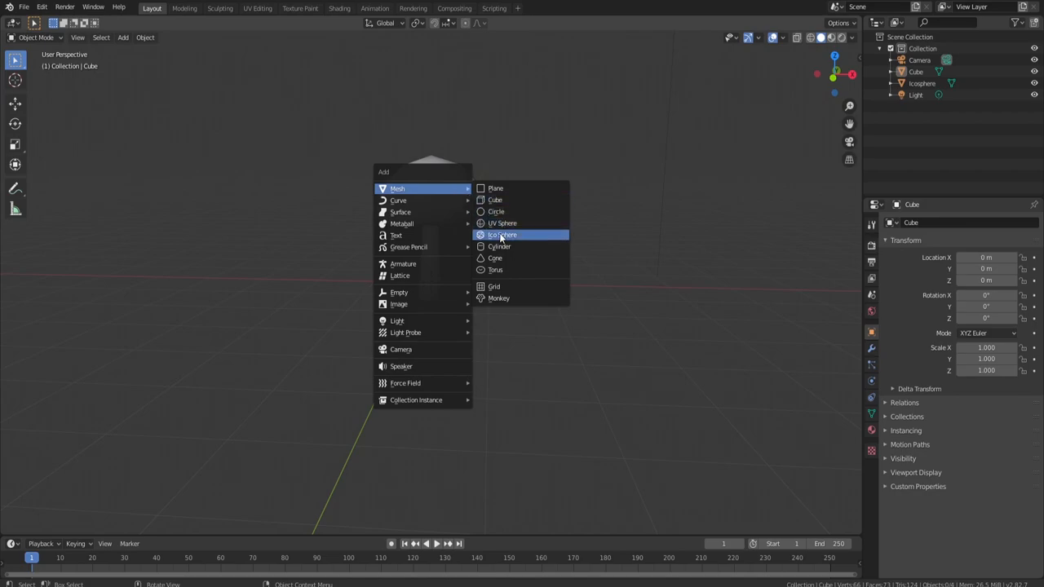
Add a small icosphere, shrink it, and move and rotate it onto the cap's side as a spot.
{"action": "left_click", "coordinate": [502, 235]}
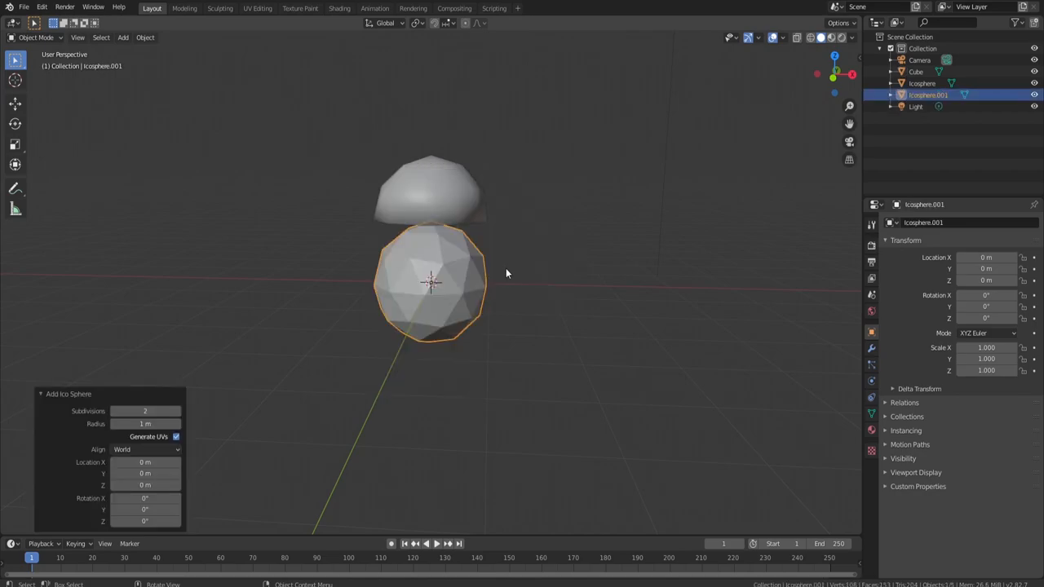
{"action": "key", "text": "s"}
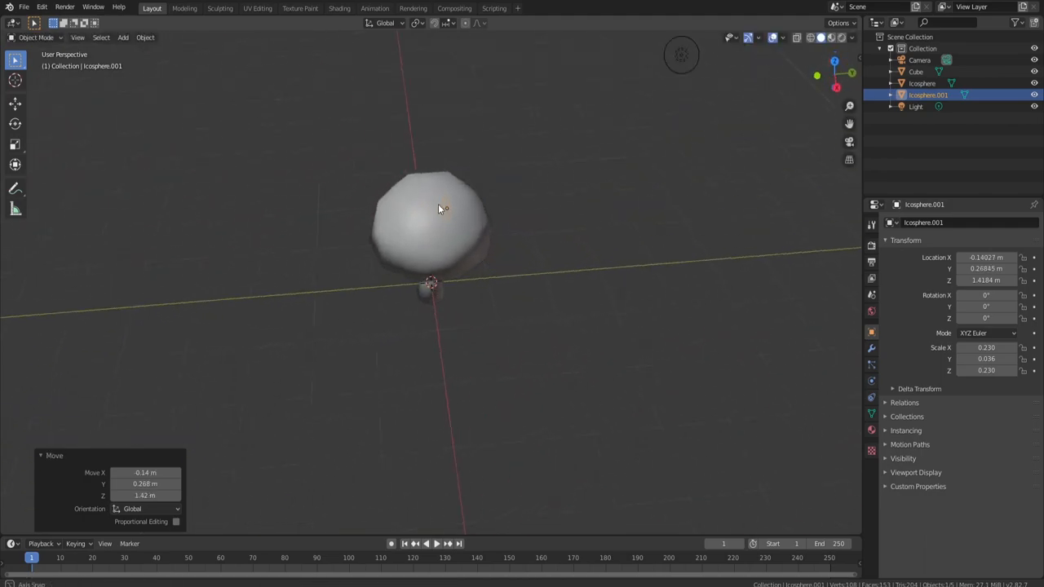
{"action": "left_click", "coordinate": [15, 104]}
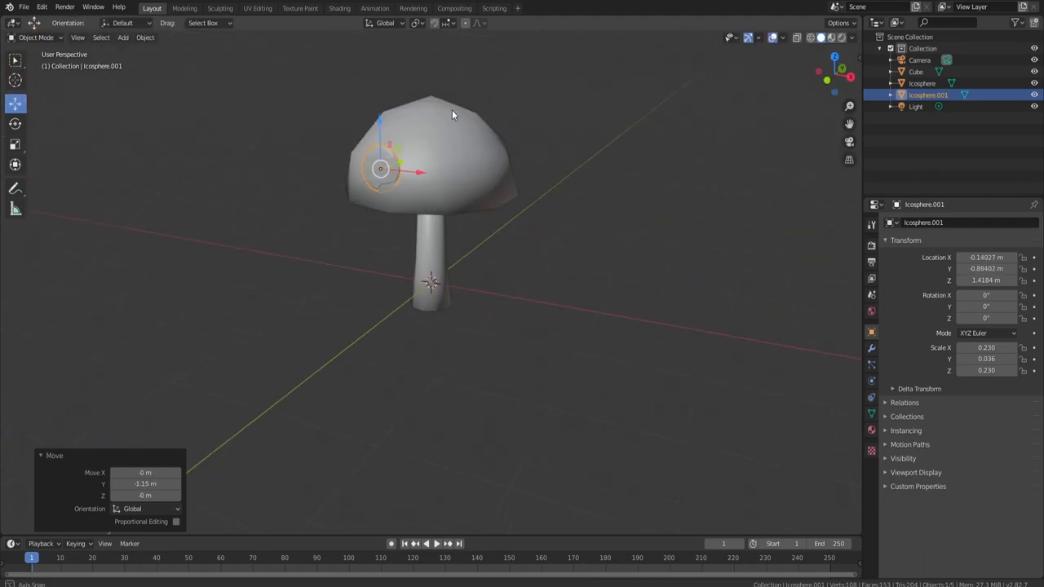
{"action": "left_click_drag", "start_coordinate": [453, 114], "coordinate": [375, 171]}
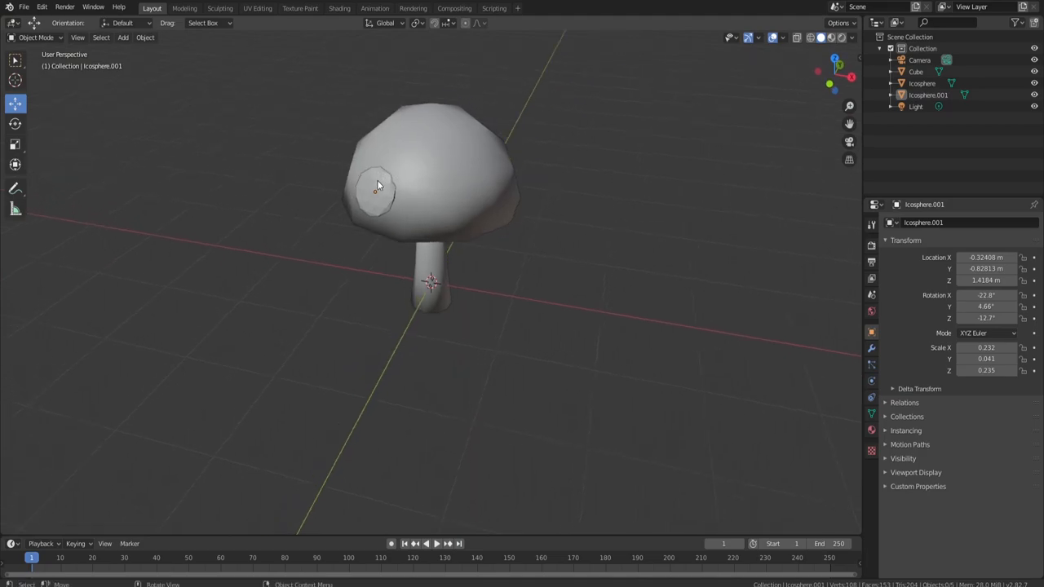
{"action": "left_click", "coordinate": [375, 192]}
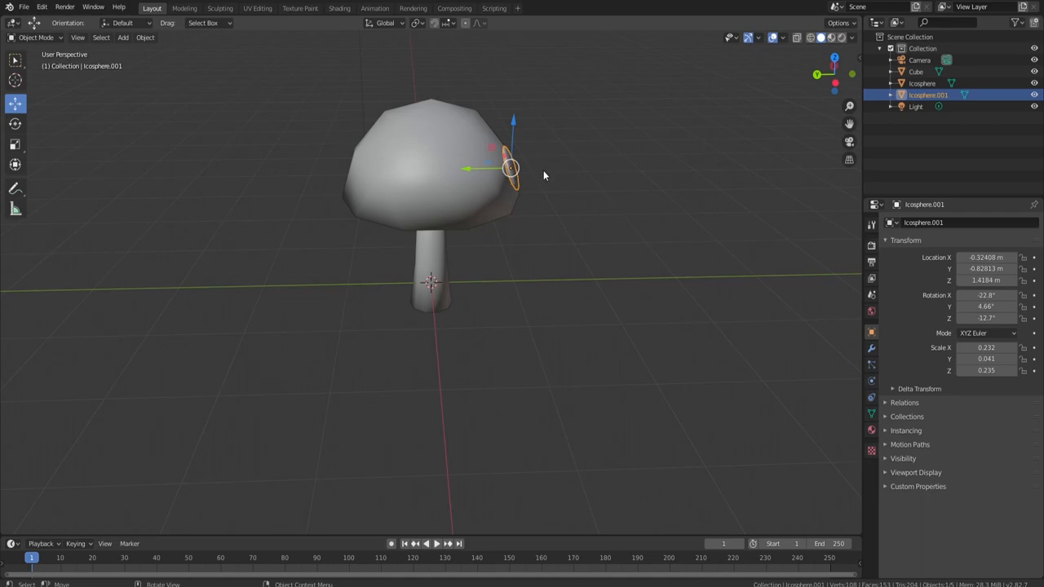
Leave Edit Mode and join the spot icospheres into one object.
{"action": "key", "text": "Tab"}
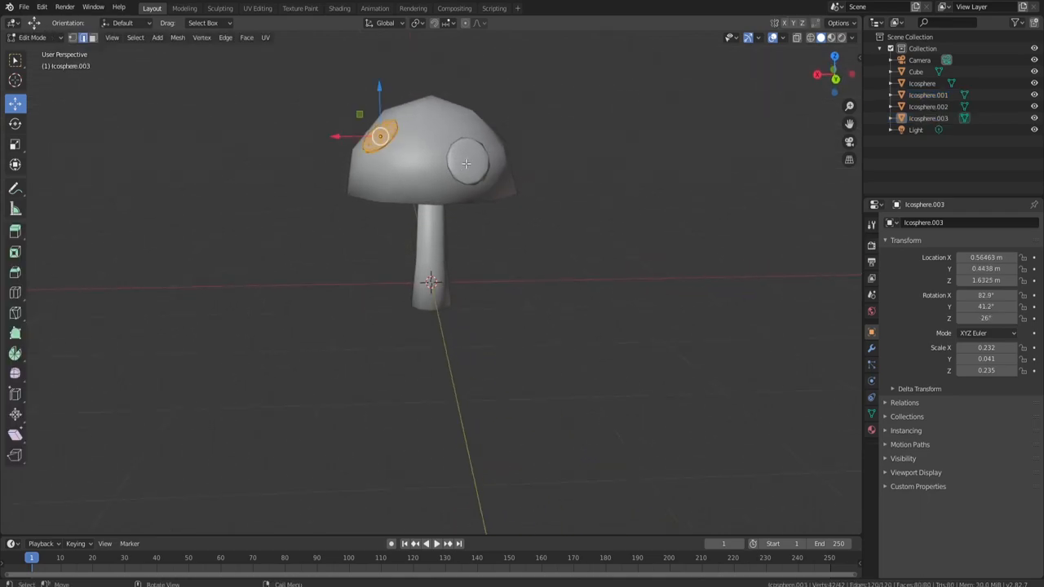
{"action": "key", "text": "Tab"}
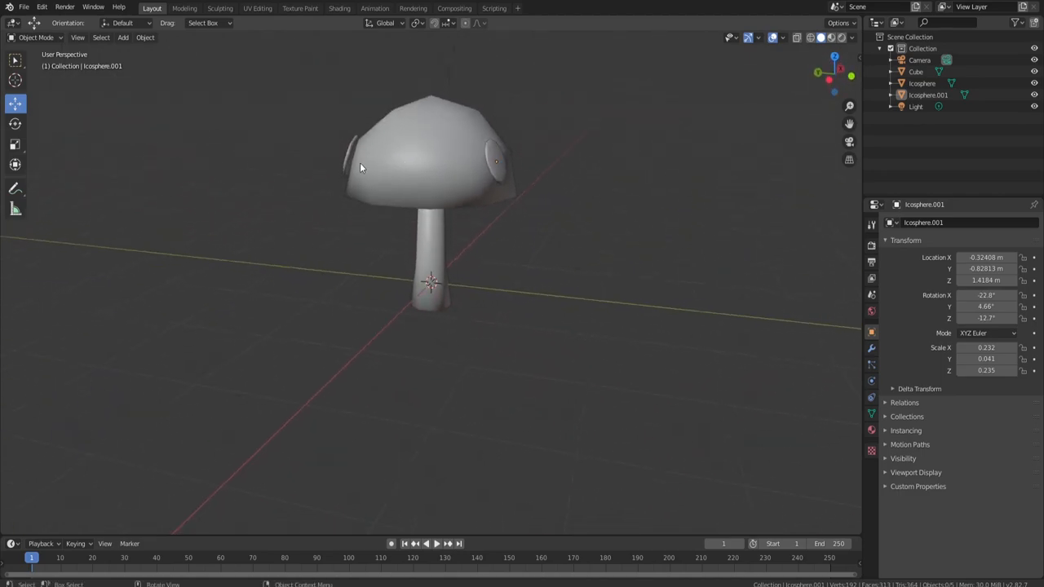
{"action": "mouse_move", "coordinate": [349, 160]}
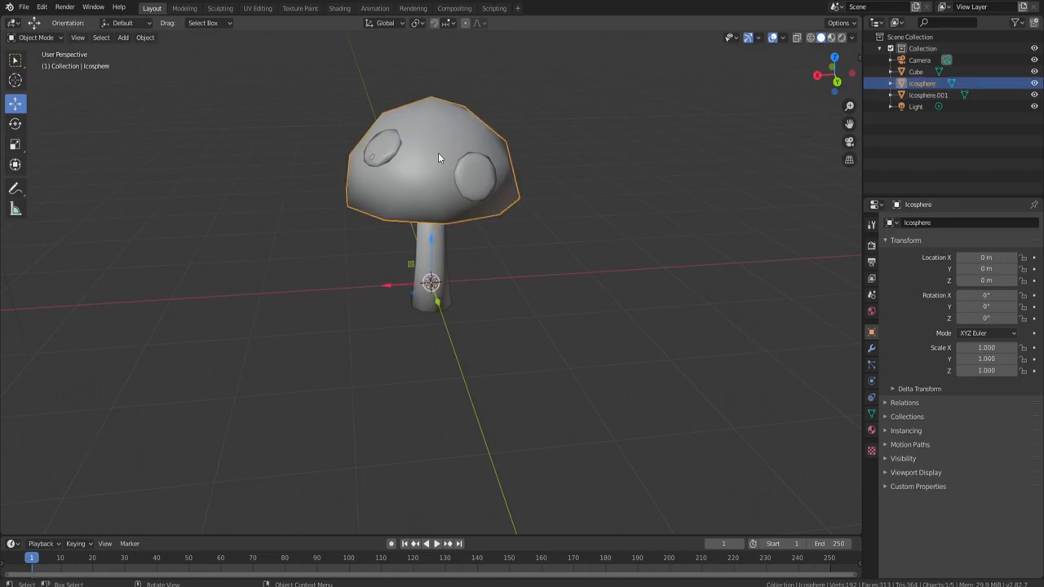
{"action": "mouse_move", "coordinate": [499, 317]}
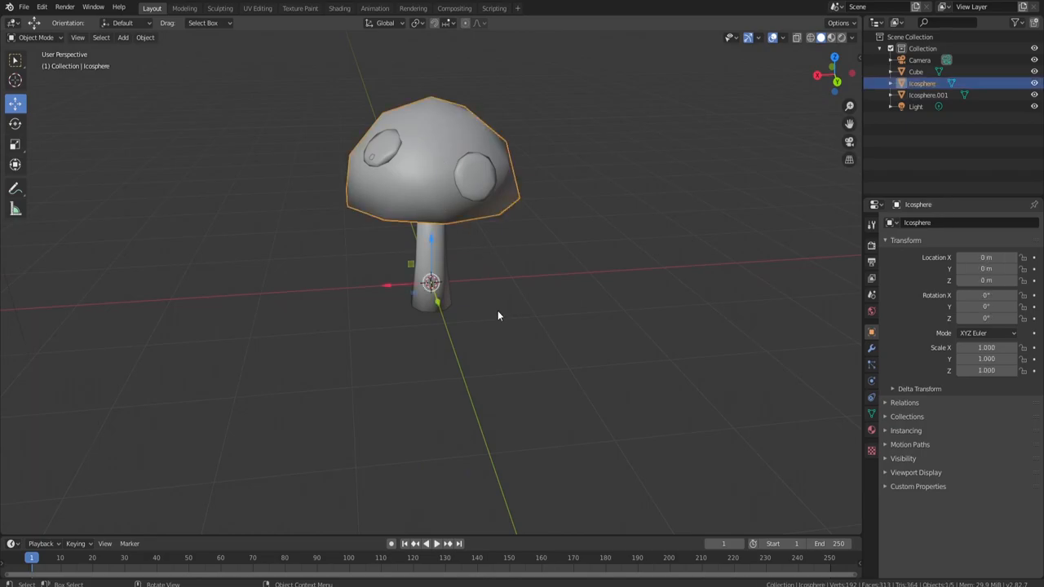
{"action": "mouse_move", "coordinate": [516, 300]}
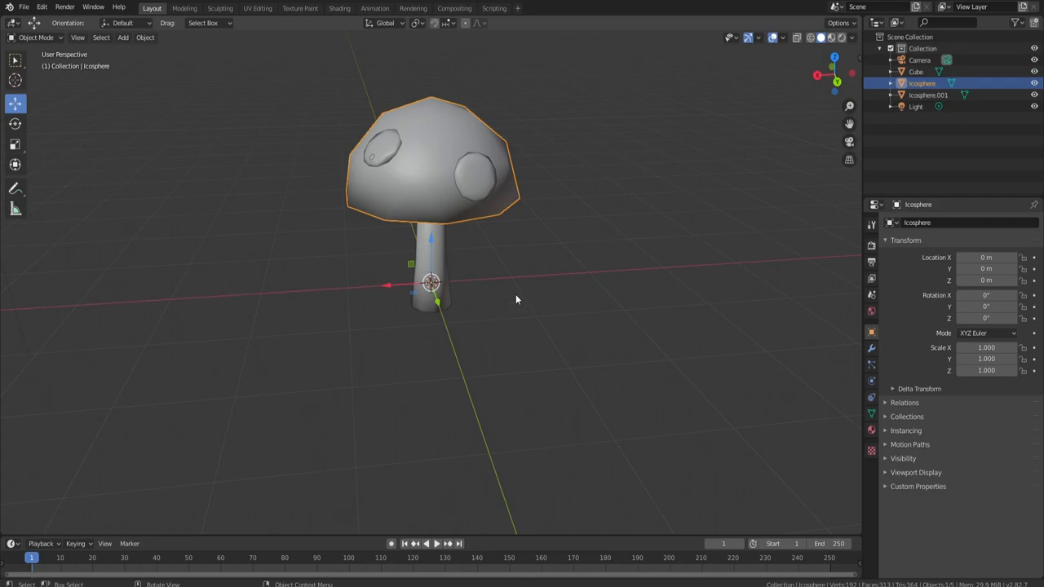
In UV Editing, project the cap's UVs from front view and scale them onto an orange swatch.
{"action": "left_click", "coordinate": [258, 8]}
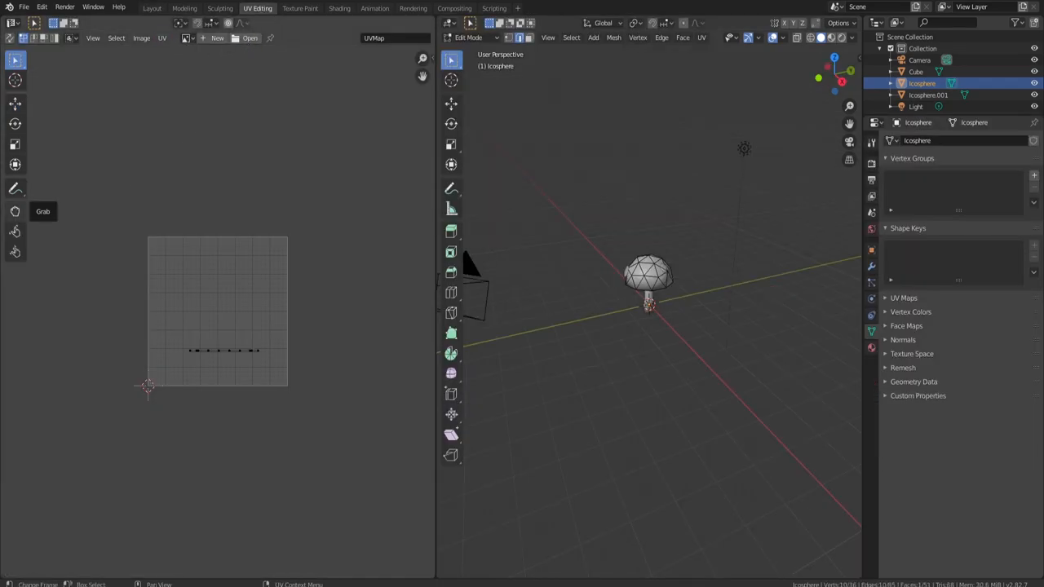
{"action": "mouse_move", "coordinate": [15, 189]}
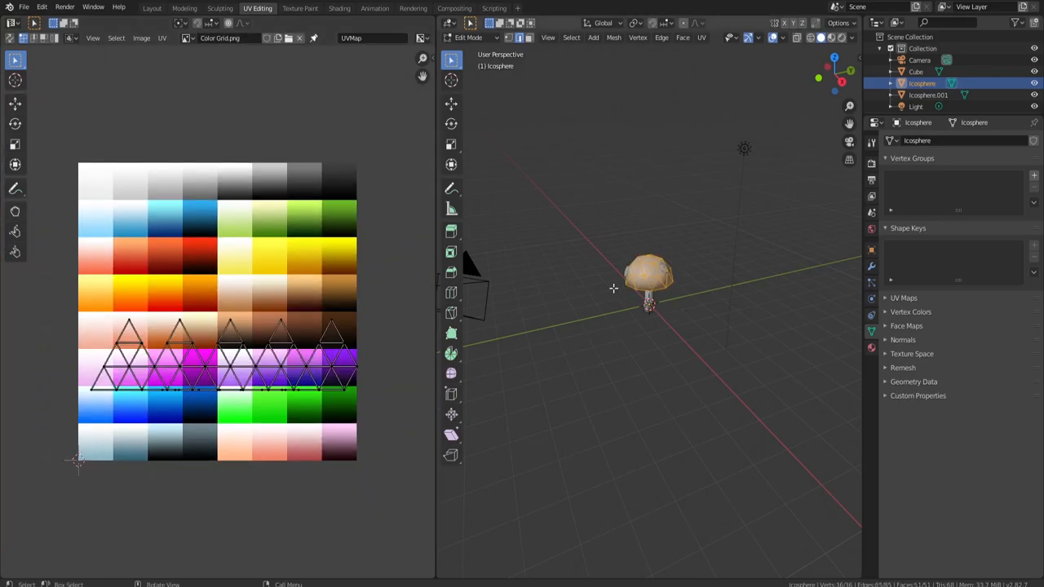
{"action": "key", "text": "KP_1"}
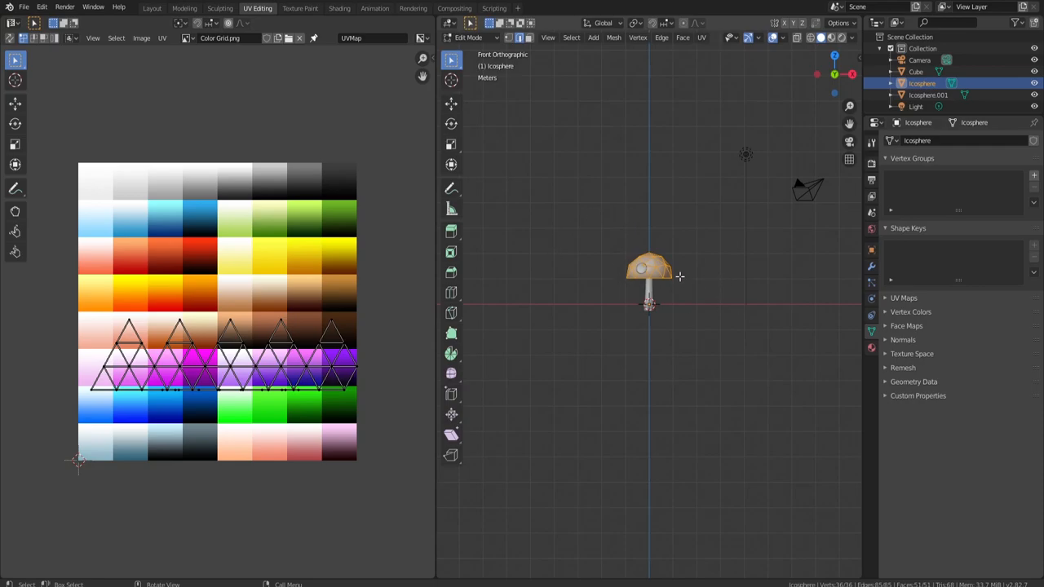
{"action": "mouse_move", "coordinate": [680, 267]}
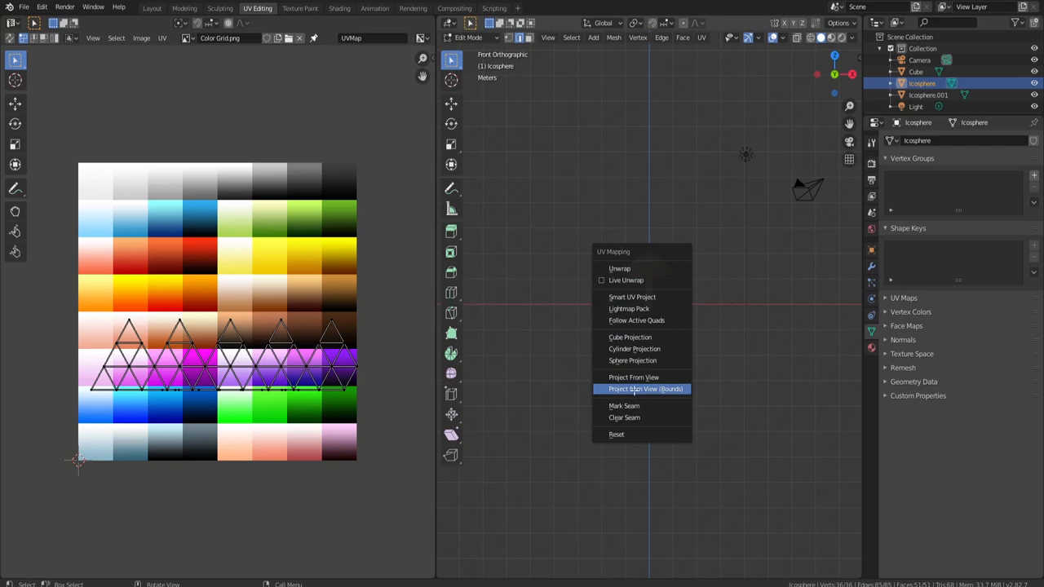
{"action": "left_click", "coordinate": [645, 388]}
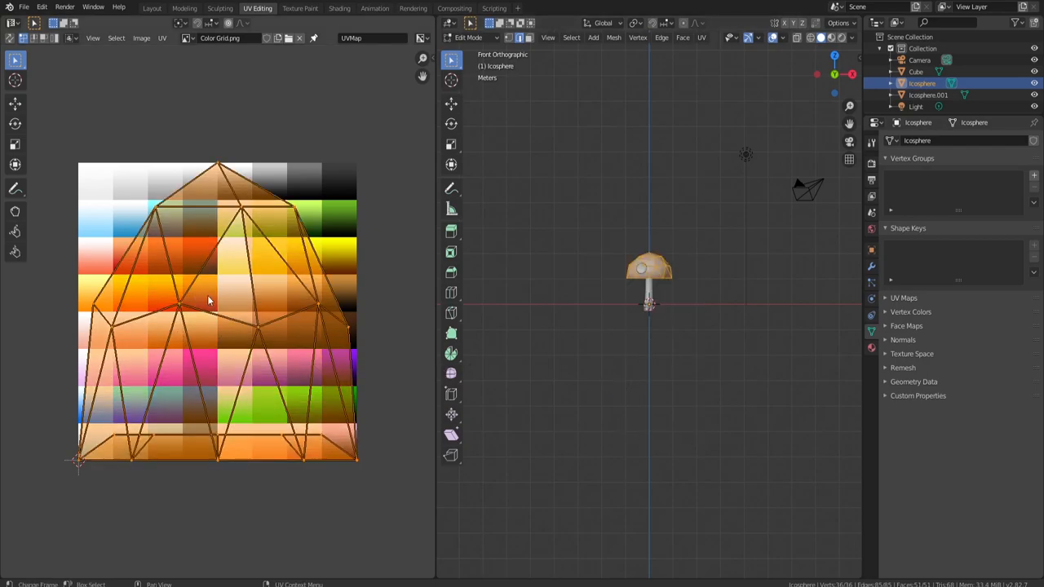
{"action": "key", "text": "s"}
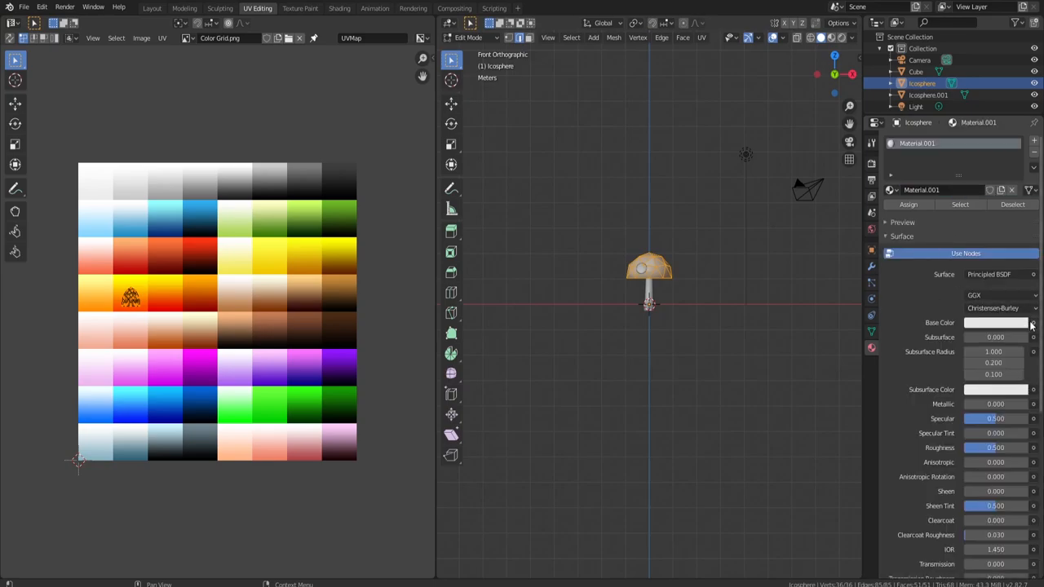
Set the cap material's Base Color to the Color Grid.png image texture.
{"action": "left_click", "coordinate": [994, 323]}
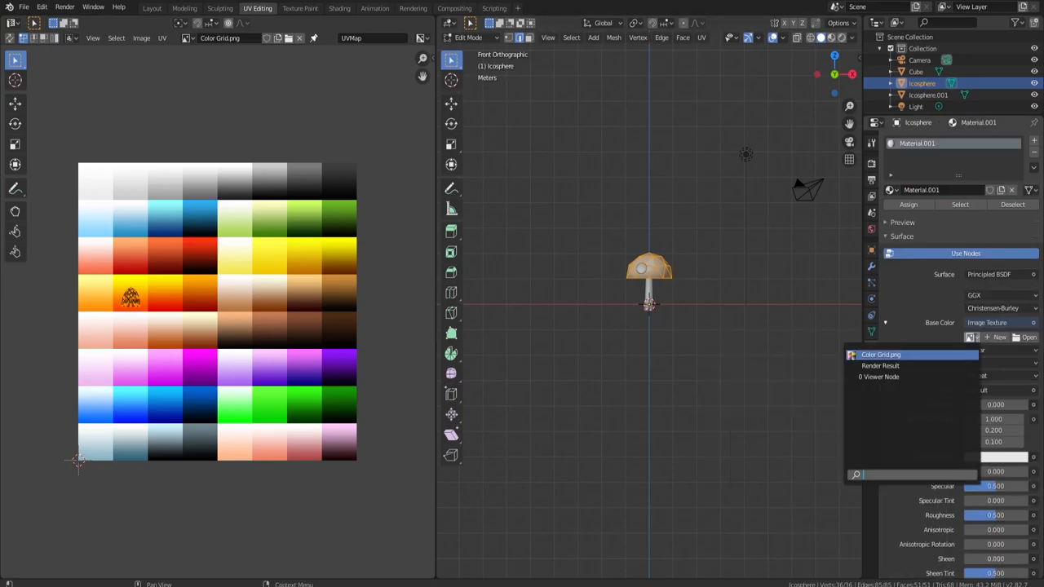
{"action": "left_click", "coordinate": [881, 353]}
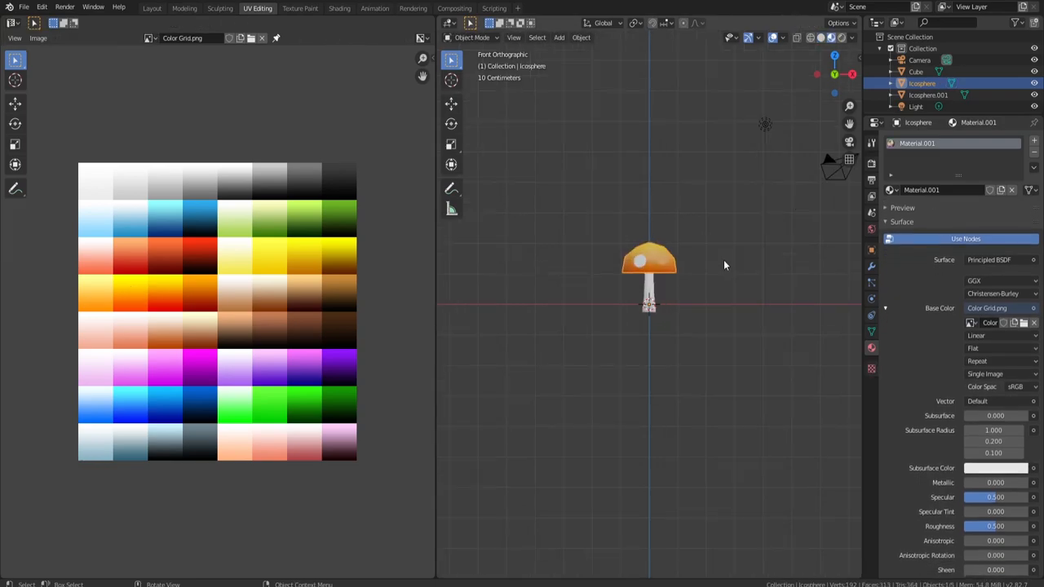
{"action": "left_click_drag", "start_coordinate": [724, 265], "coordinate": [491, 323]}
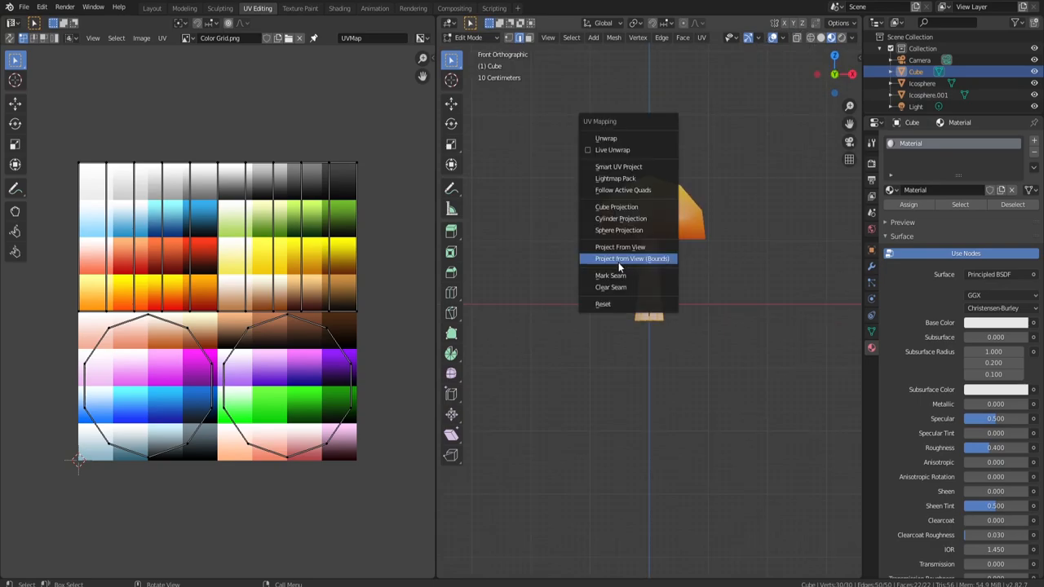
{"action": "mouse_move", "coordinate": [633, 258]}
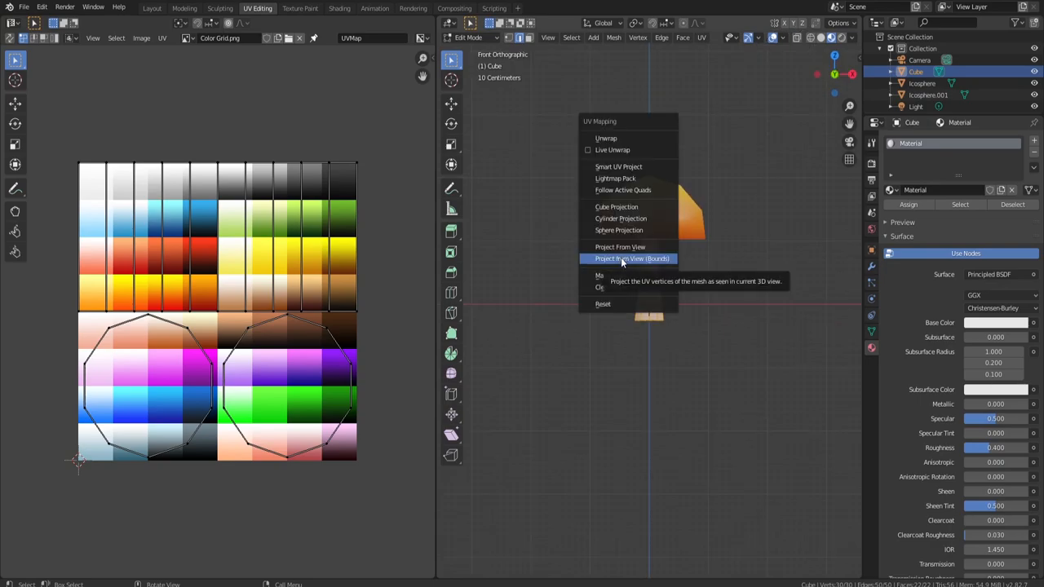
Project the stem's UVs from view onto a cream cell and source its Base Color from the palette image.
{"action": "left_click", "coordinate": [633, 258]}
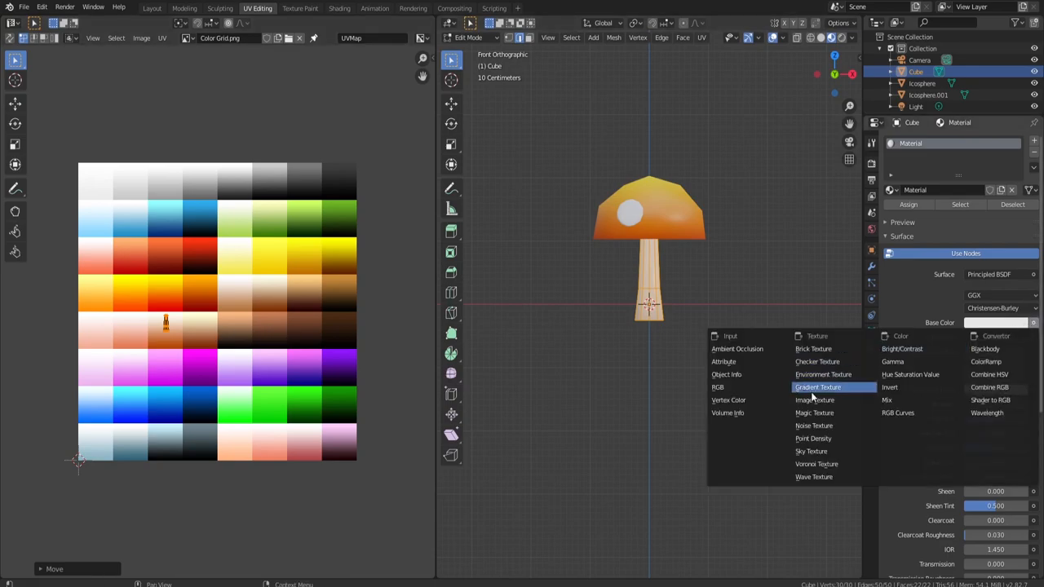
{"action": "left_click", "coordinate": [814, 400]}
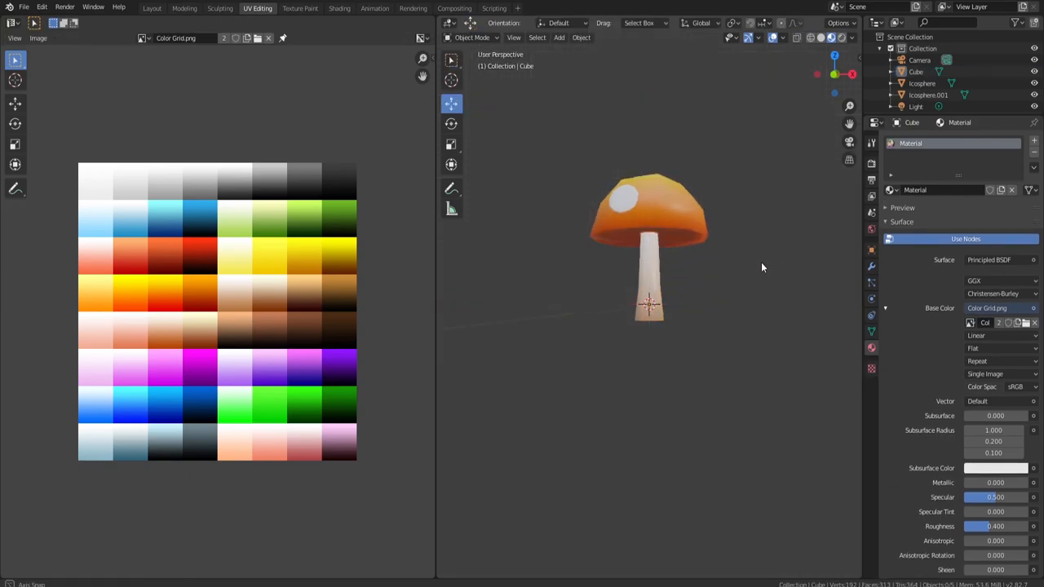
Inspect the textured mushroom, return to Layout and join cap, spots and stem with Ctrl+J.
{"action": "left_click_drag", "start_coordinate": [763, 267], "coordinate": [545, 306]}
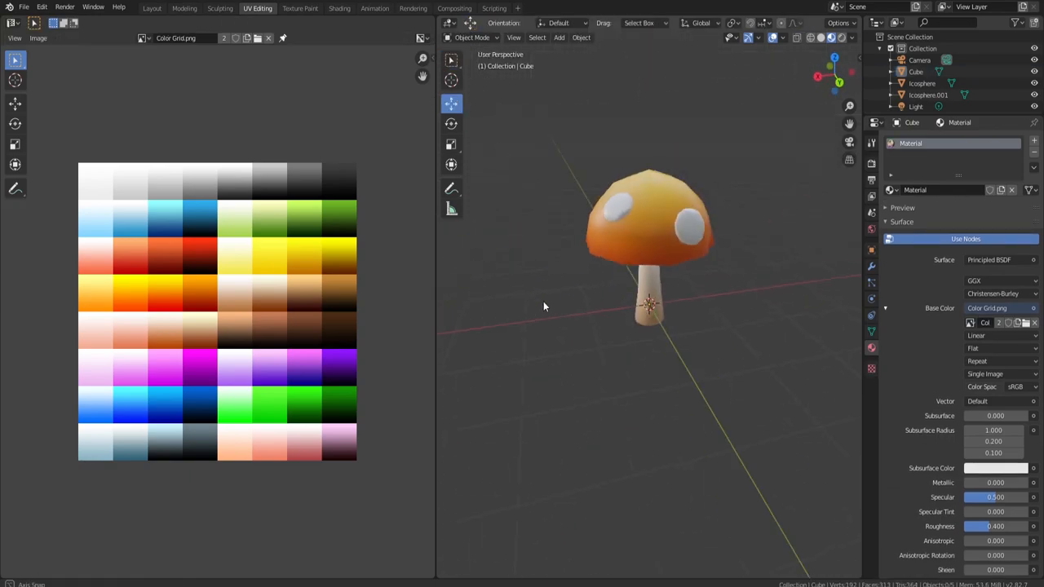
{"action": "left_click_drag", "start_coordinate": [545, 307], "coordinate": [527, 310]}
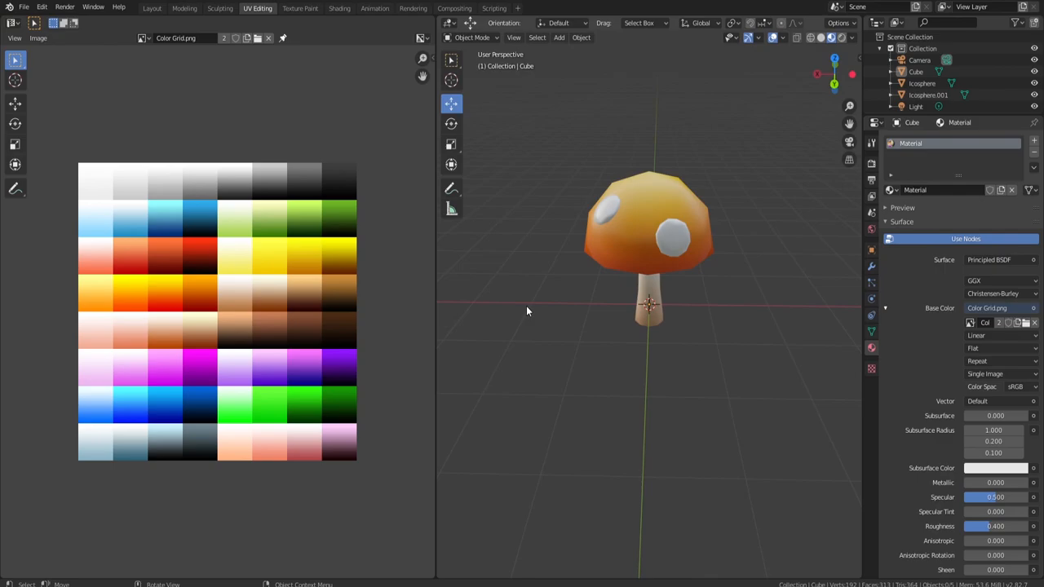
{"action": "left_click", "coordinate": [151, 8]}
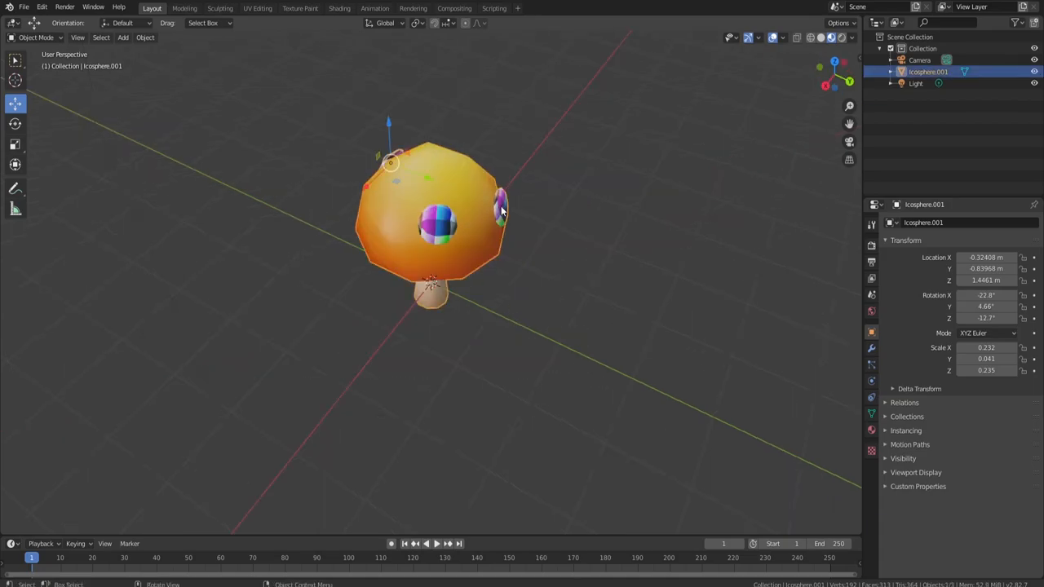
In Edit Mode select the spots and move their UVs onto a white cell of the palette.
{"action": "key", "text": "Tab"}
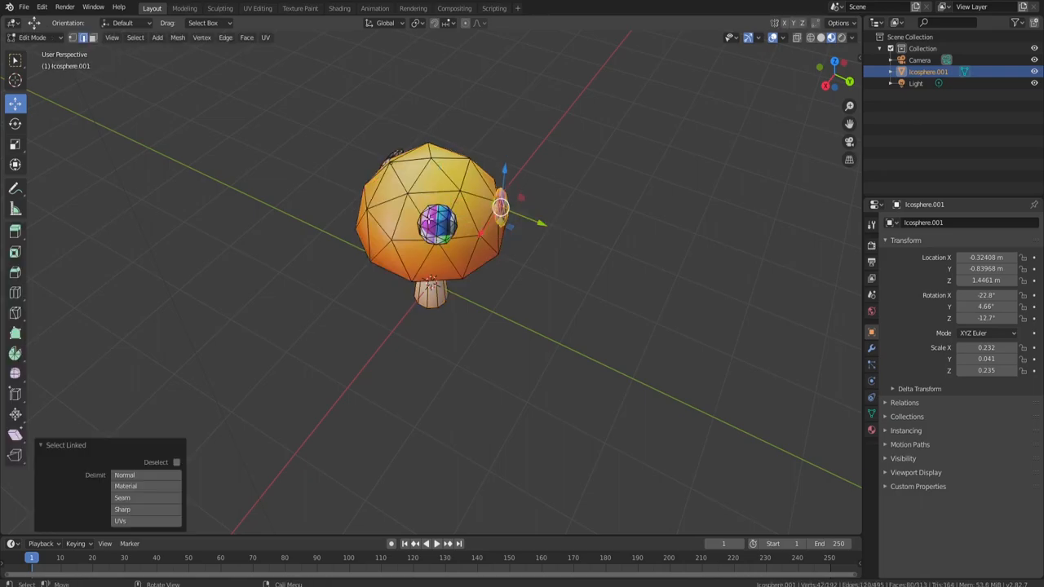
{"action": "left_click", "coordinate": [258, 9]}
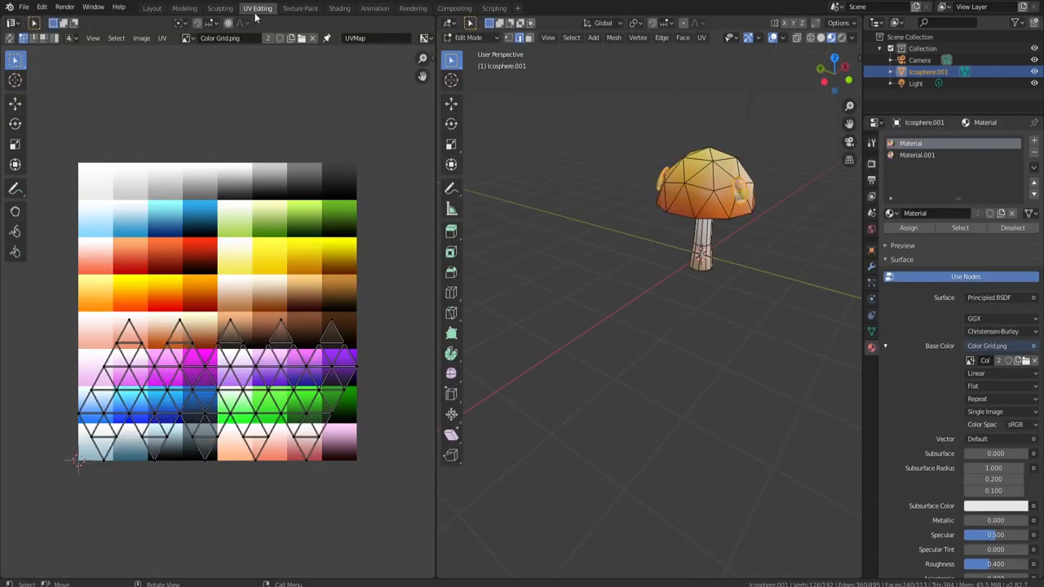
{"action": "key", "text": "KP_1"}
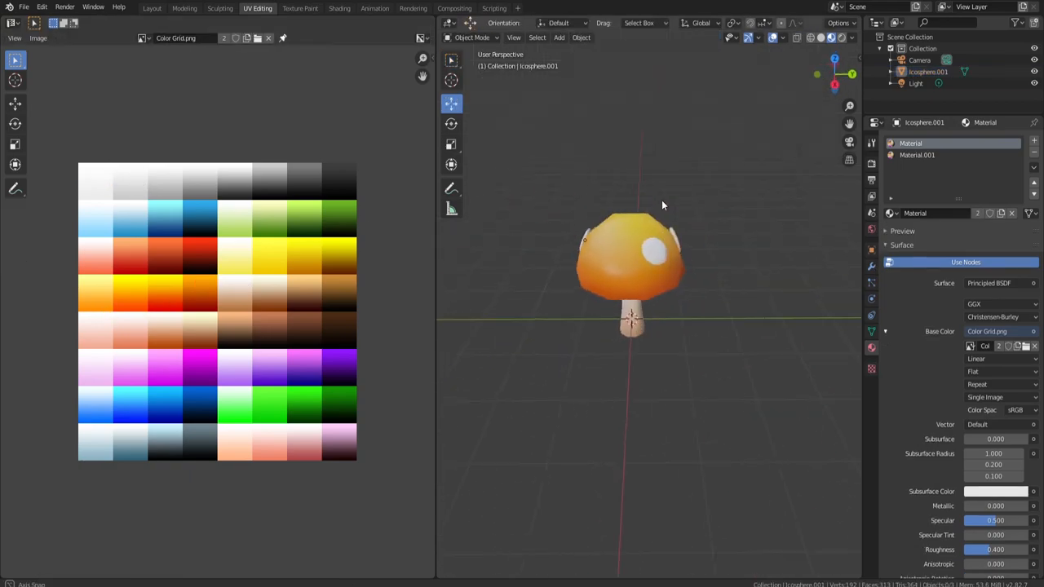
{"action": "left_click_drag", "start_coordinate": [660, 204], "coordinate": [562, 177]}
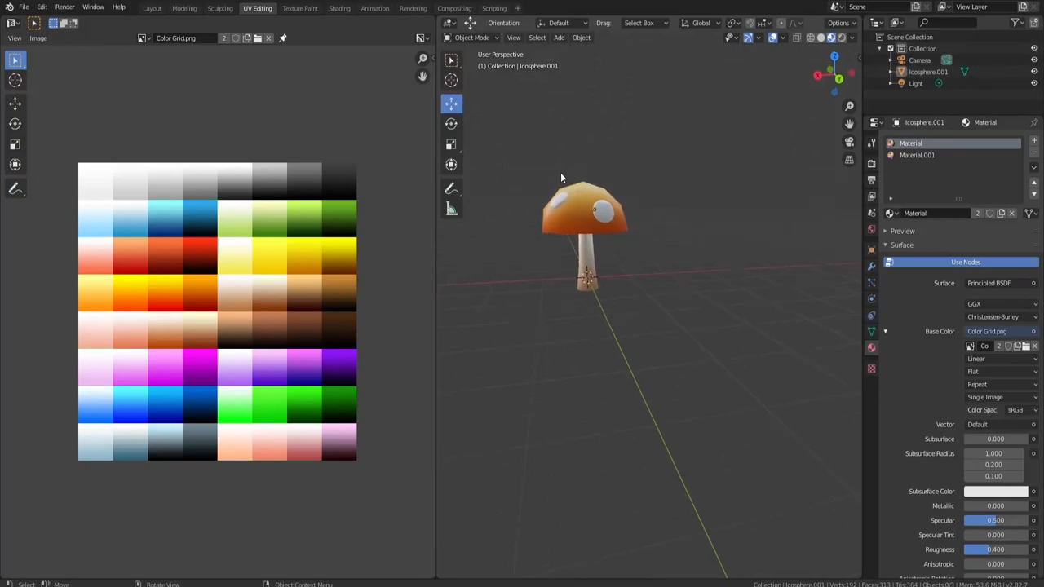